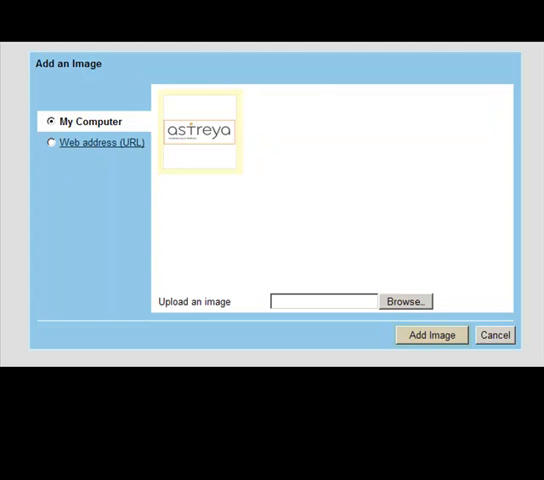
- Insert the uploaded Astreya logo below the signature text and website link
click(431, 334)
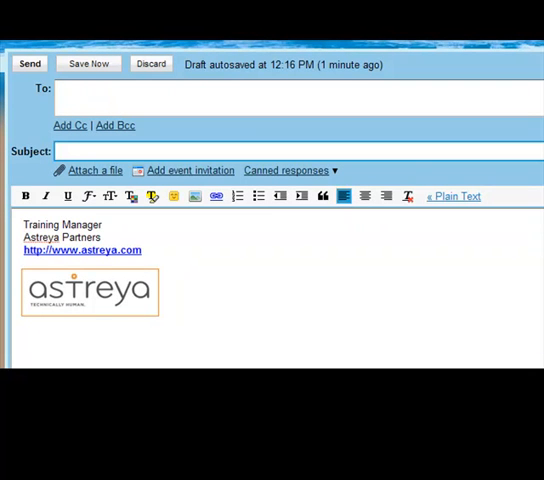
click(290, 170)
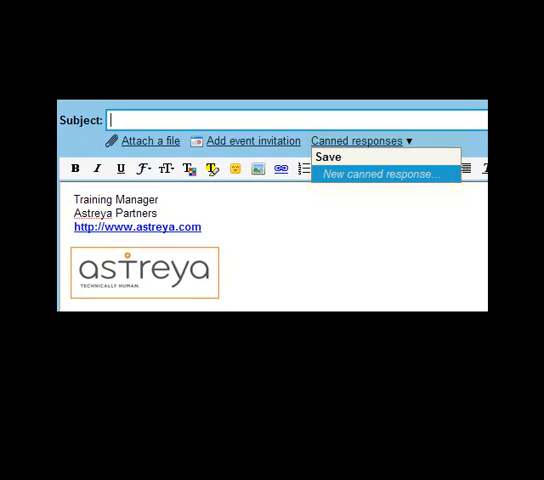
- Start saving the signature draft as a new canned response
click(386, 173)
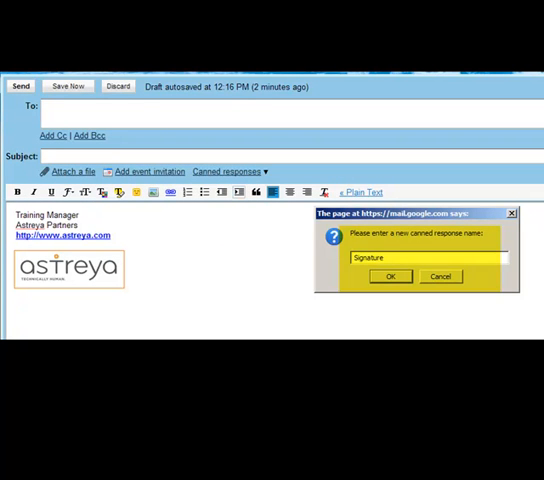